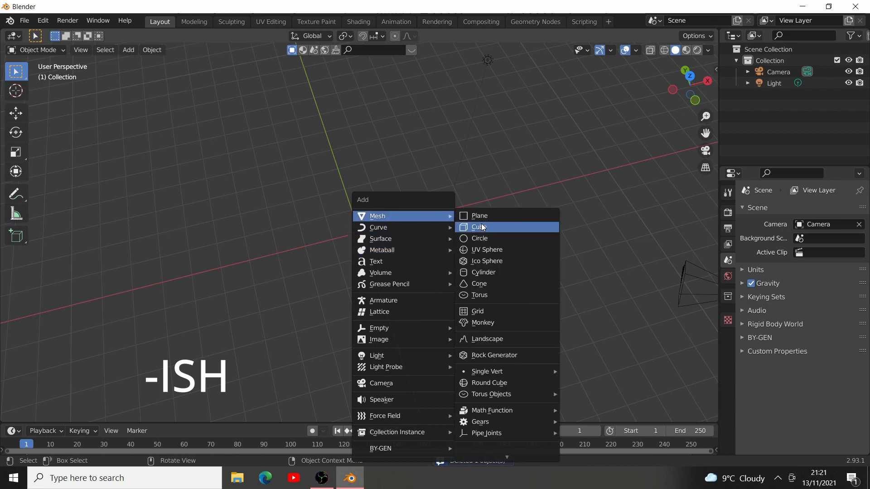
Step: Add a cube mesh and begin scaling it taller along Z
click(481, 227)
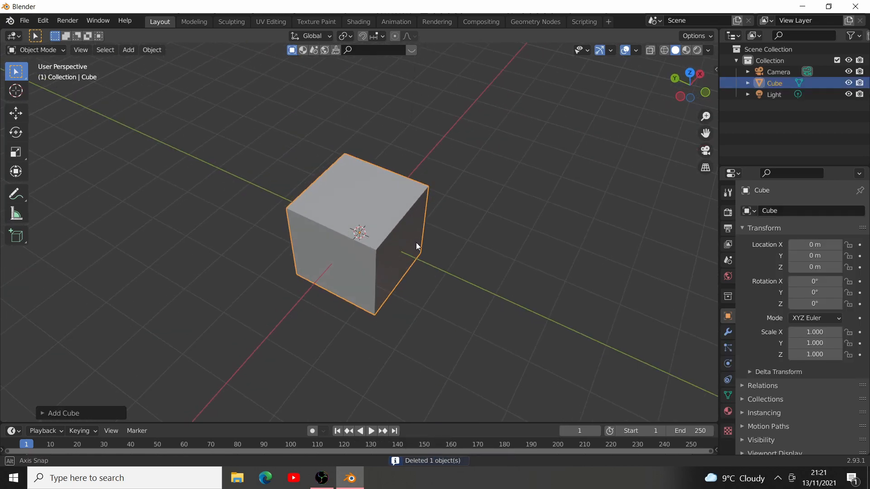
key(s)
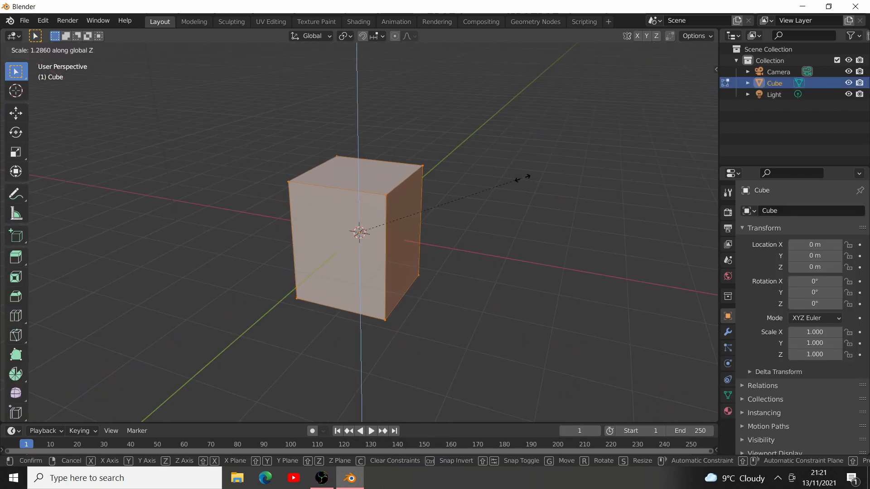
Step: Round the cube's subdivided top into a circle, then remesh the monkey as finer blocks
key(Tab)
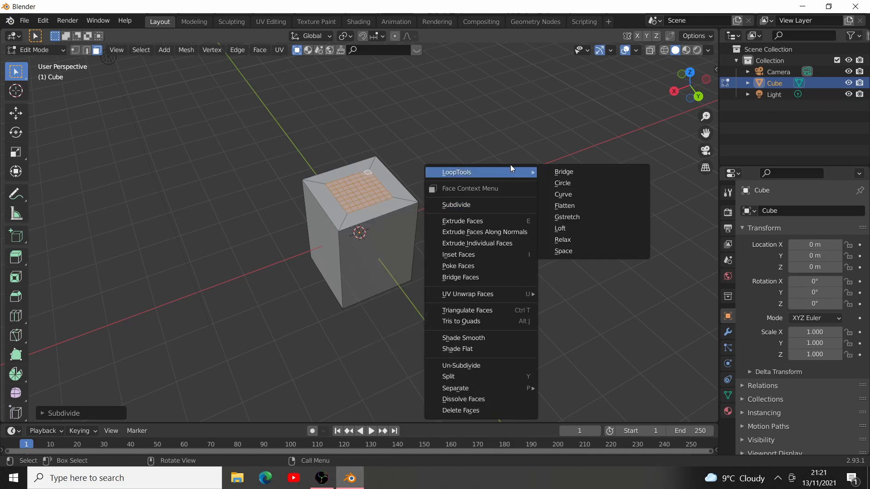
click(563, 183)
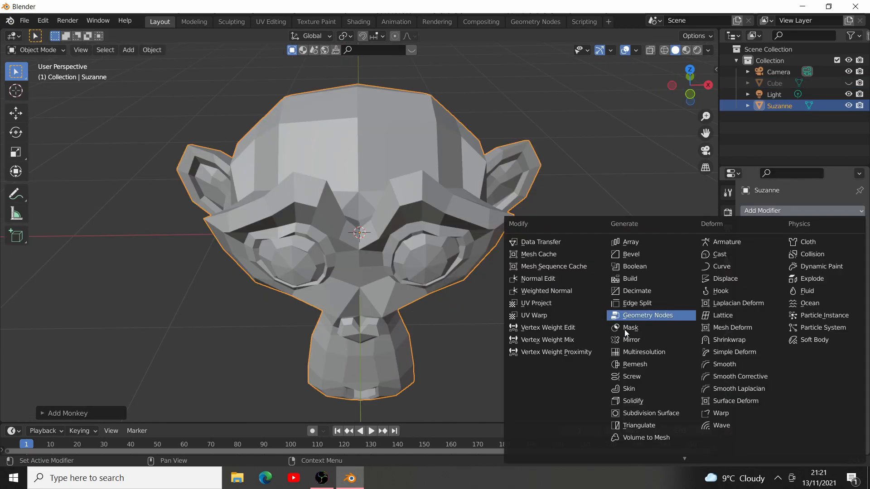
click(635, 364)
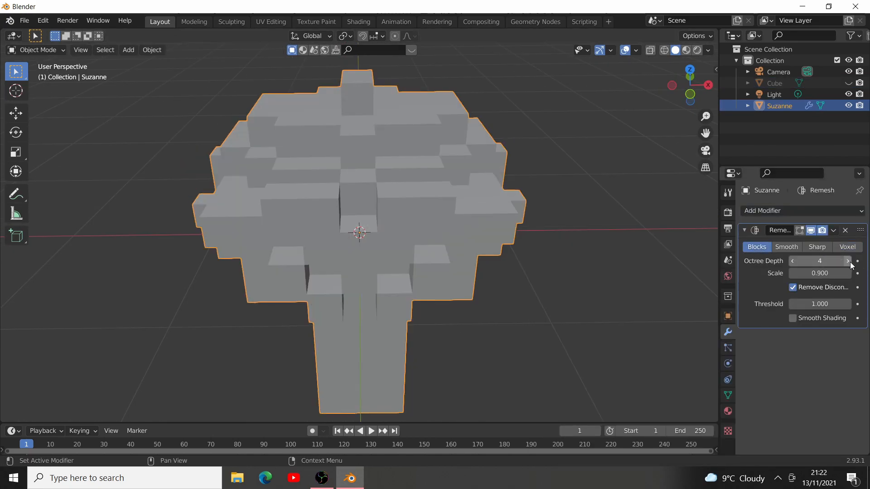
click(847, 261)
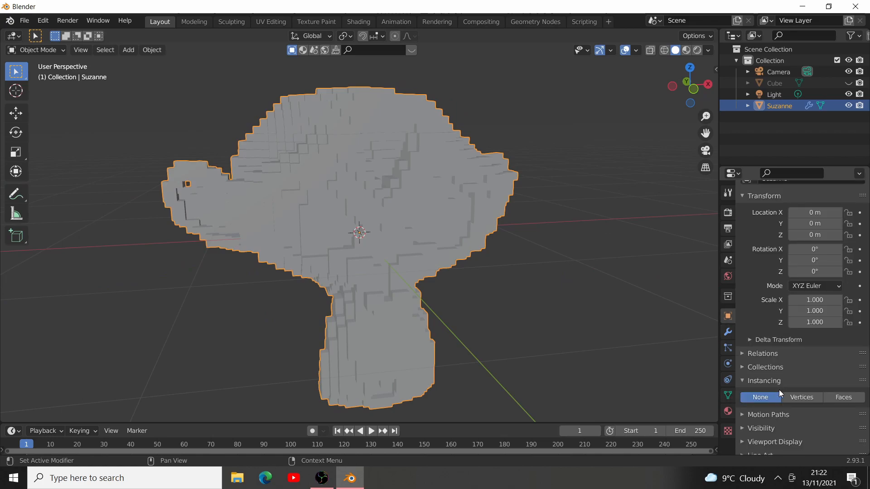
Step: Set the monkey's instancing to Vertices and parent the brick to it
click(802, 398)
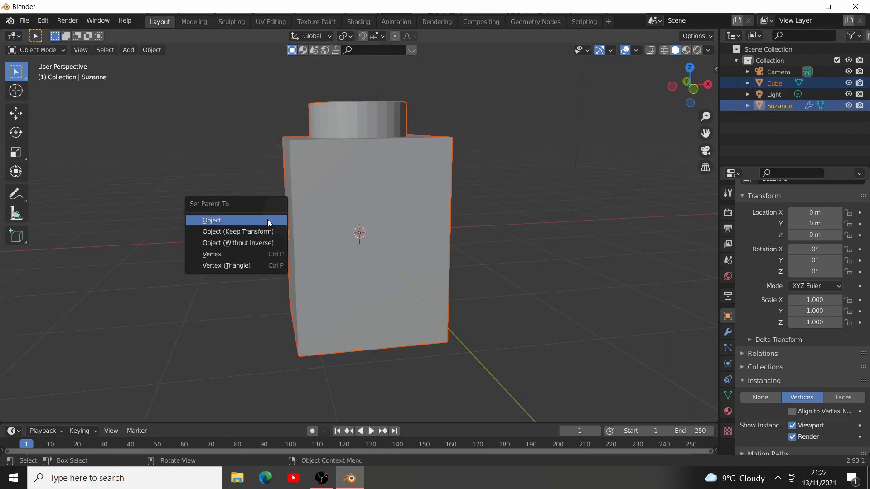
click(212, 220)
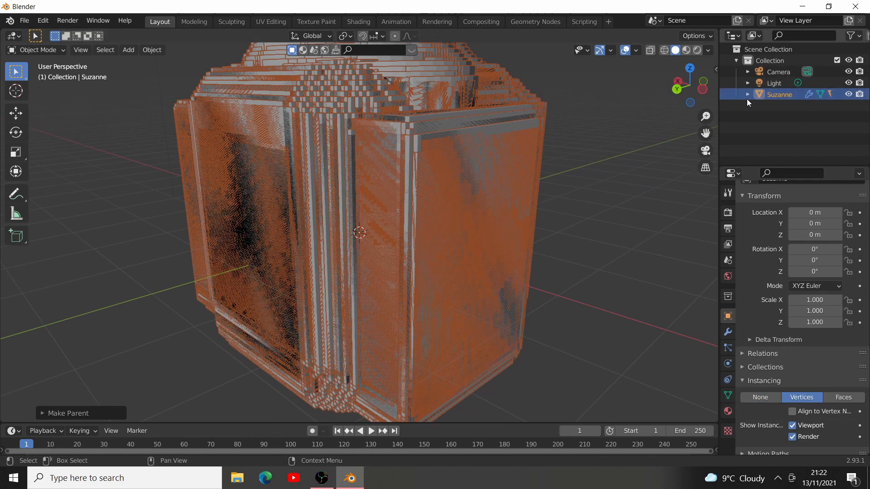
Step: Expand Suzanne in the Outliner and scale down its child cube
click(747, 94)
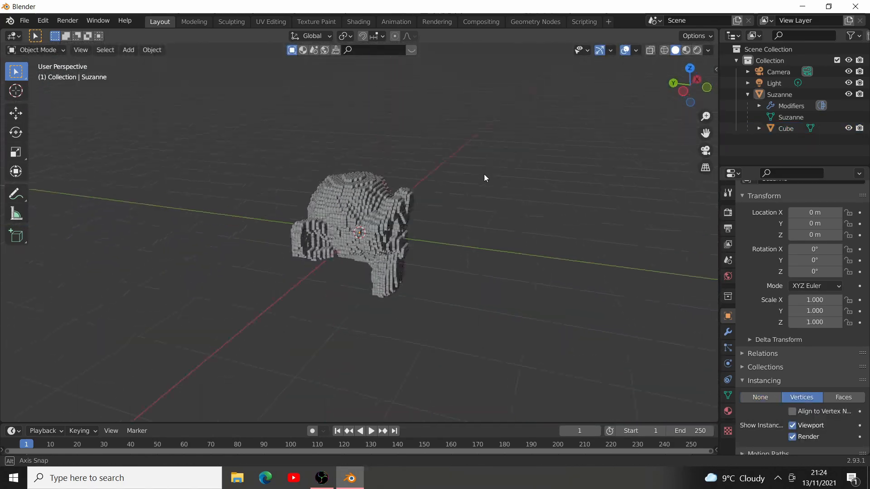
Step: Add a lattice scaled around the monkey, then select Suzanne for Octree Depth 6
click(128, 50)
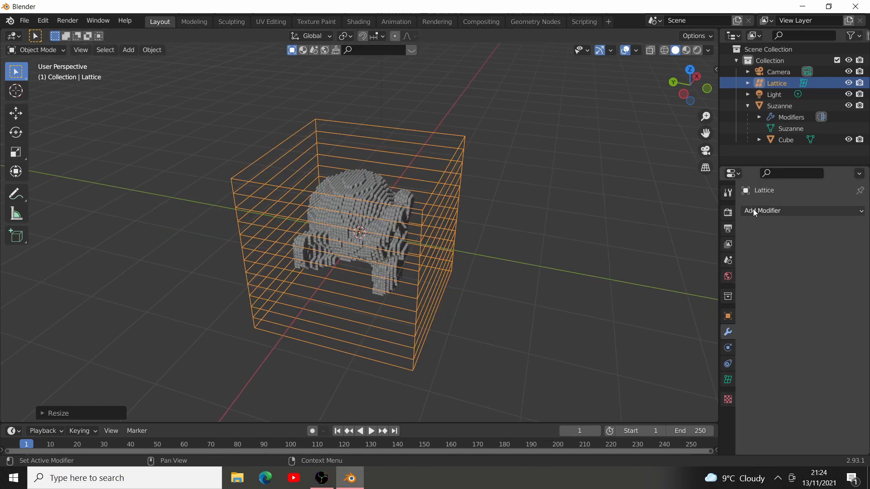
click(780, 106)
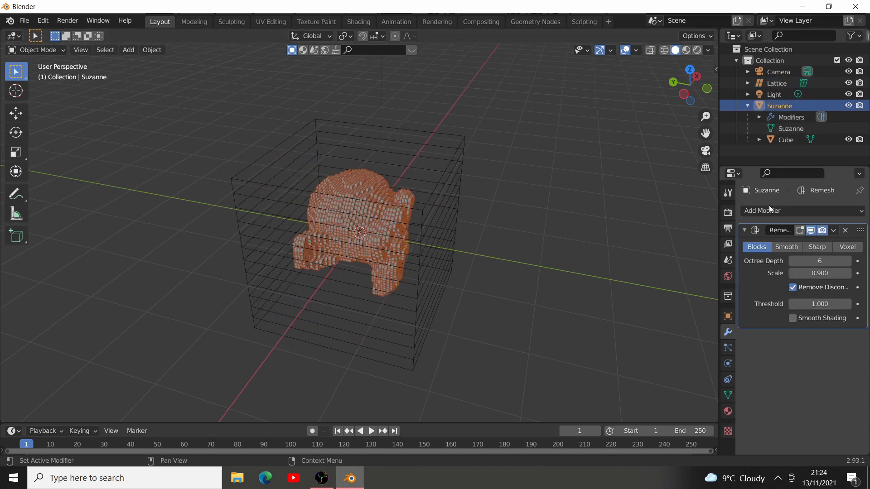